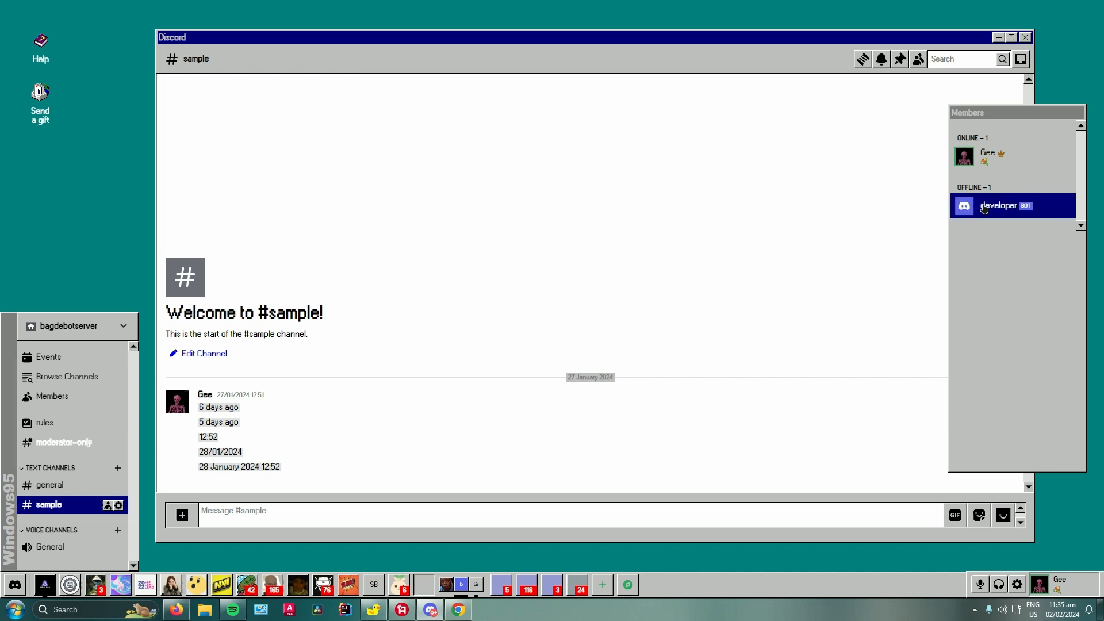
Ban the member developer from the Members list and confirm the ban.
{"action": "right_click", "coordinate": [998, 206]}
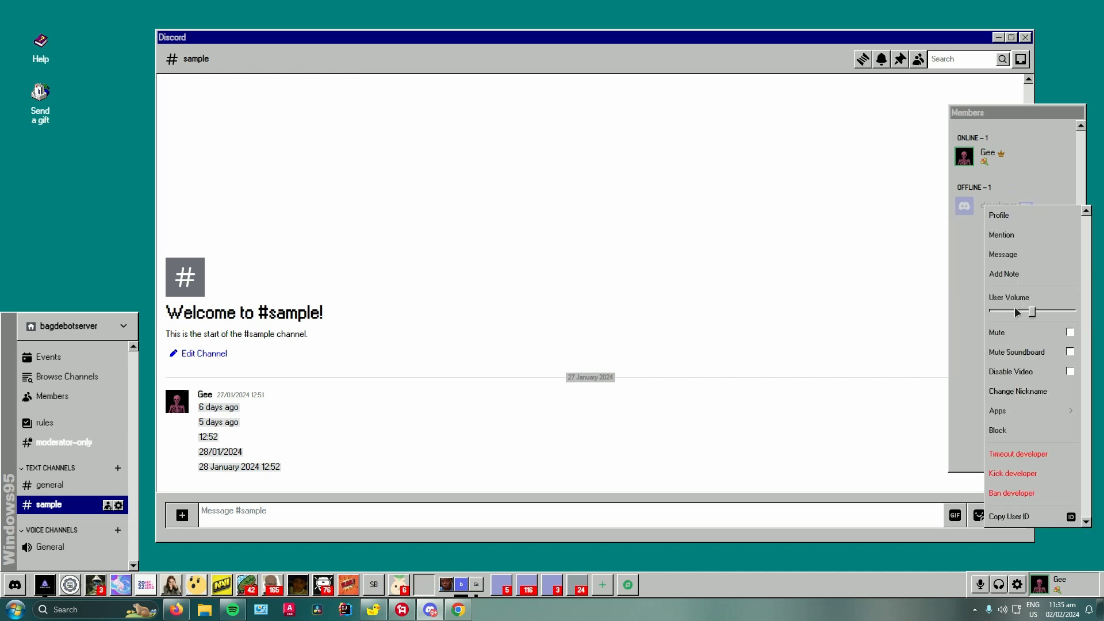
{"action": "mouse_move", "coordinate": [1011, 493]}
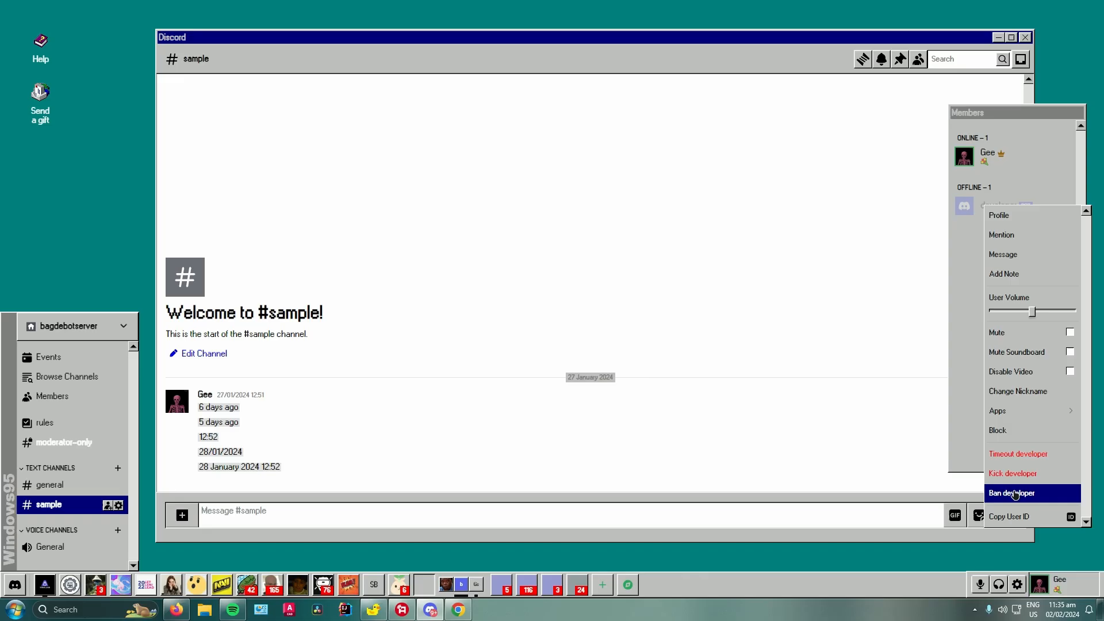
{"action": "left_click", "coordinate": [1012, 493]}
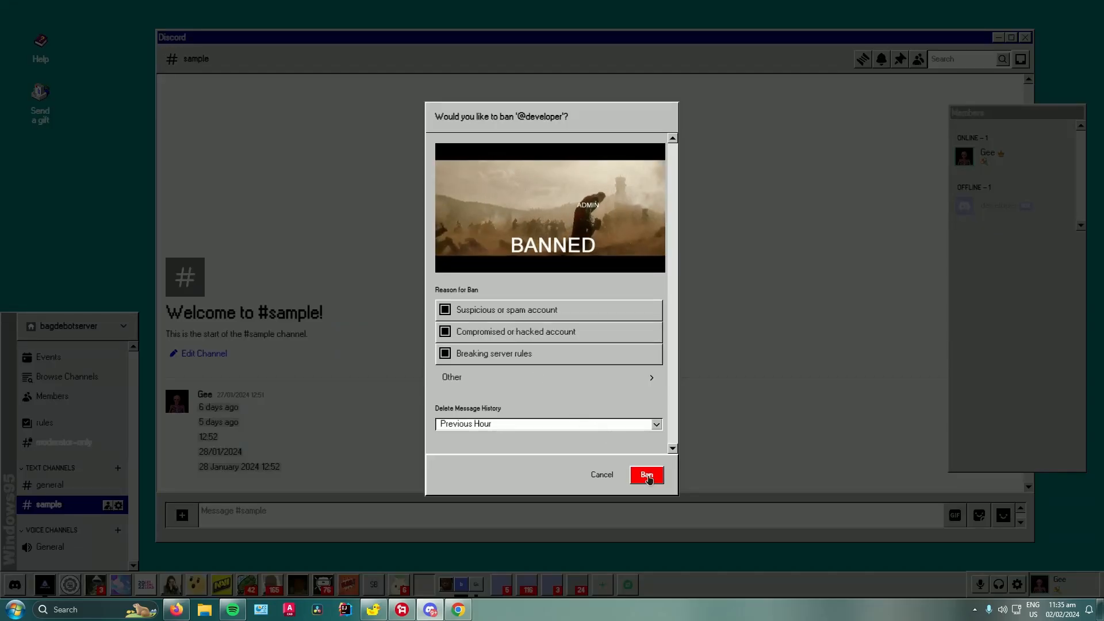
{"action": "left_click", "coordinate": [646, 475]}
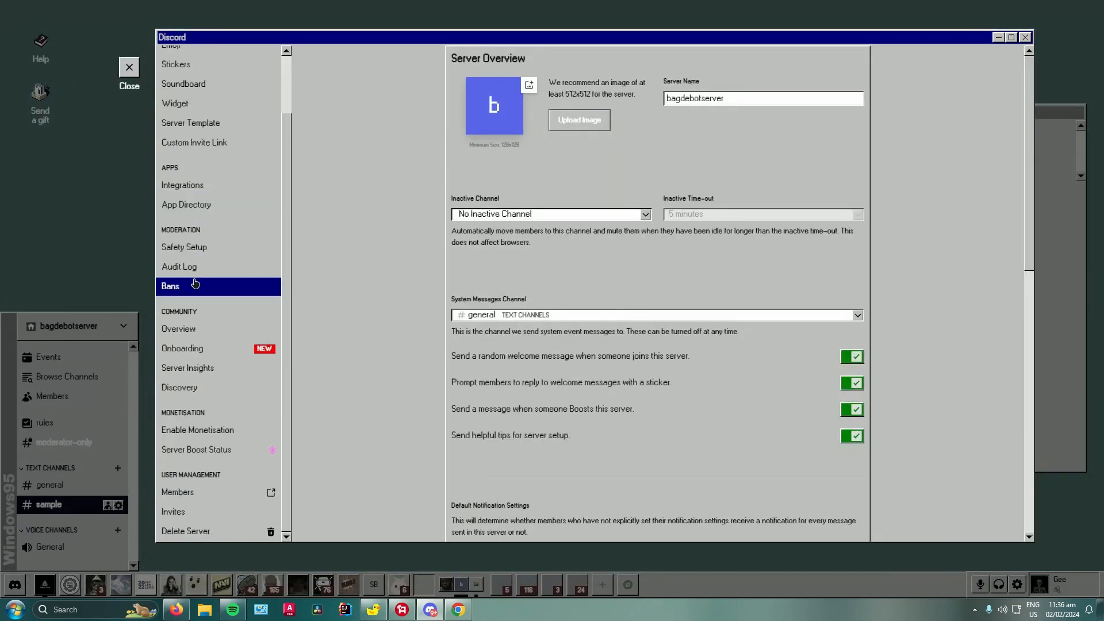
{"action": "mouse_move", "coordinate": [180, 238]}
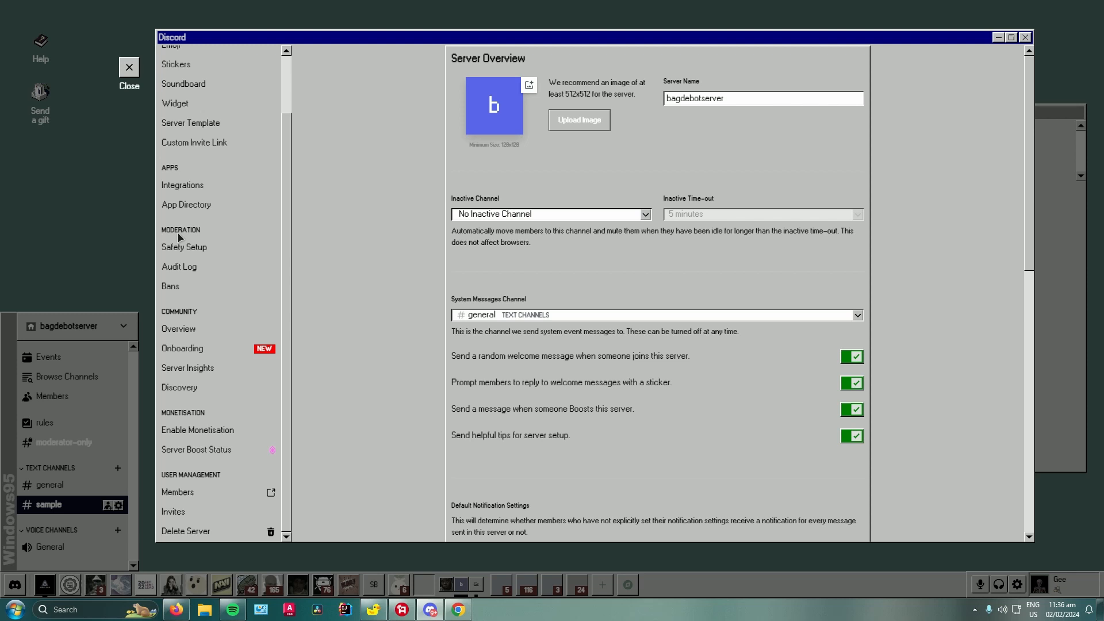
Show the Bans list under Moderation in Server Settings.
{"action": "left_click", "coordinate": [170, 287]}
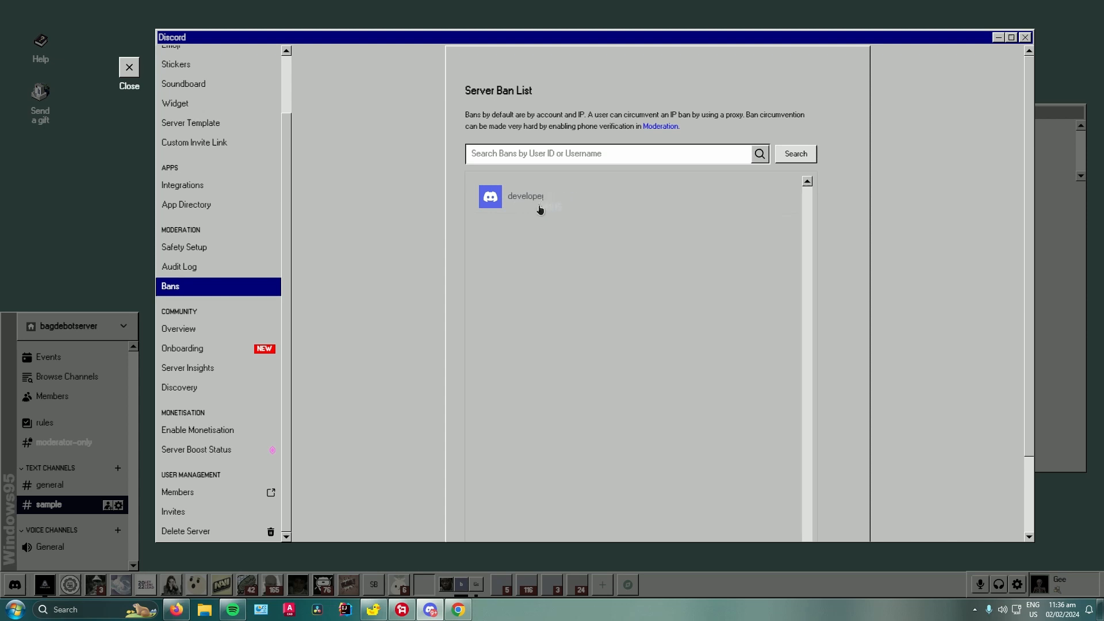
{"action": "mouse_move", "coordinate": [539, 203]}
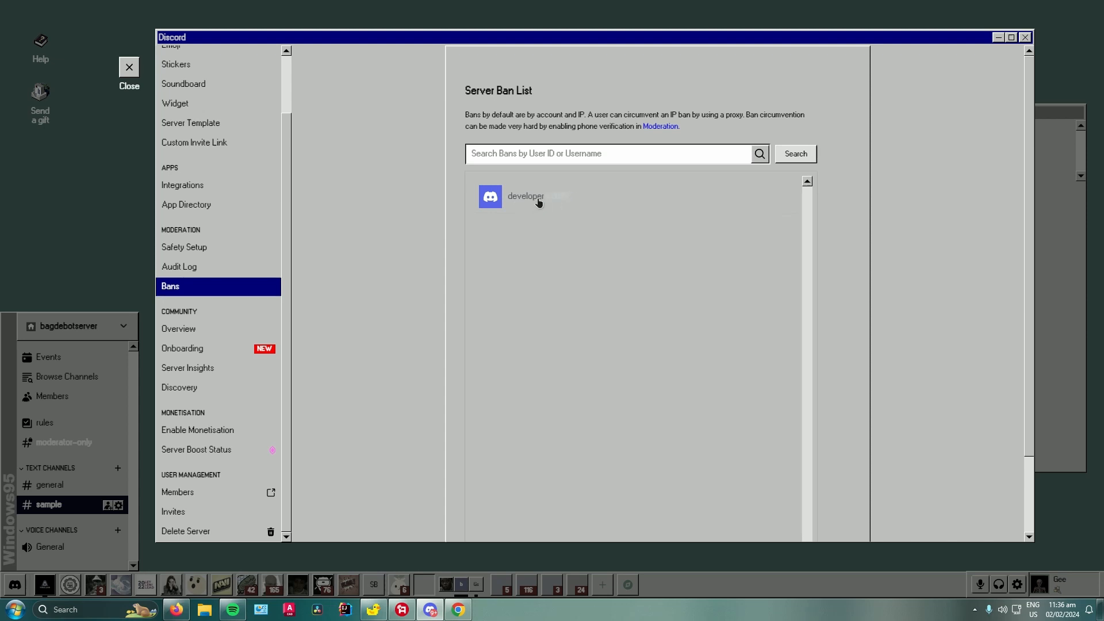
Select developer in the Server Ban List and revoke the ban.
{"action": "left_click", "coordinate": [536, 196]}
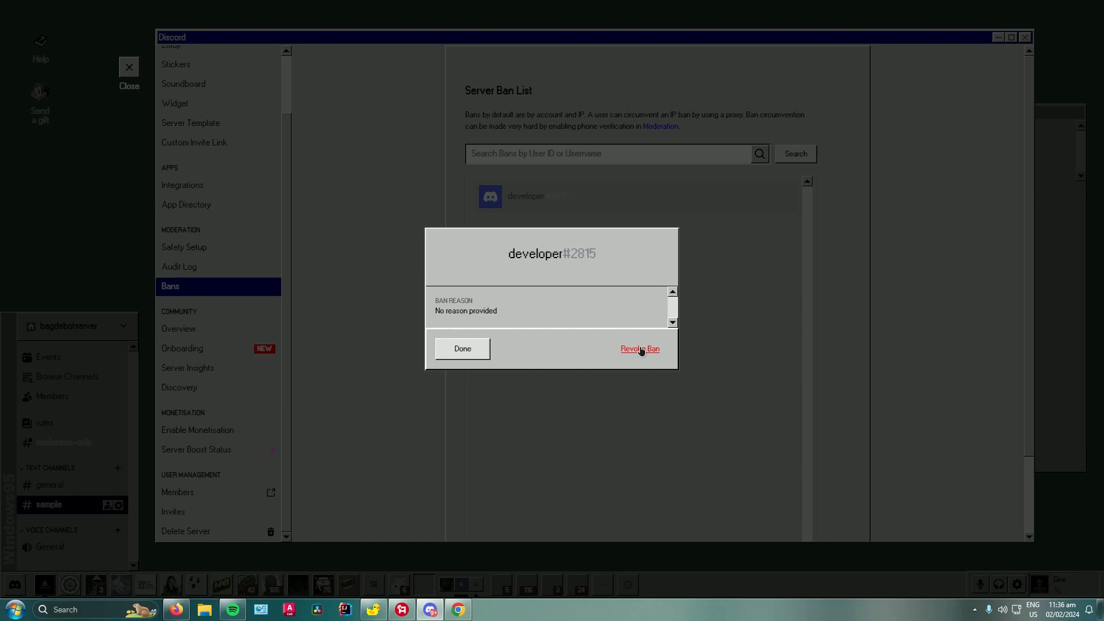
{"action": "left_click", "coordinate": [639, 348]}
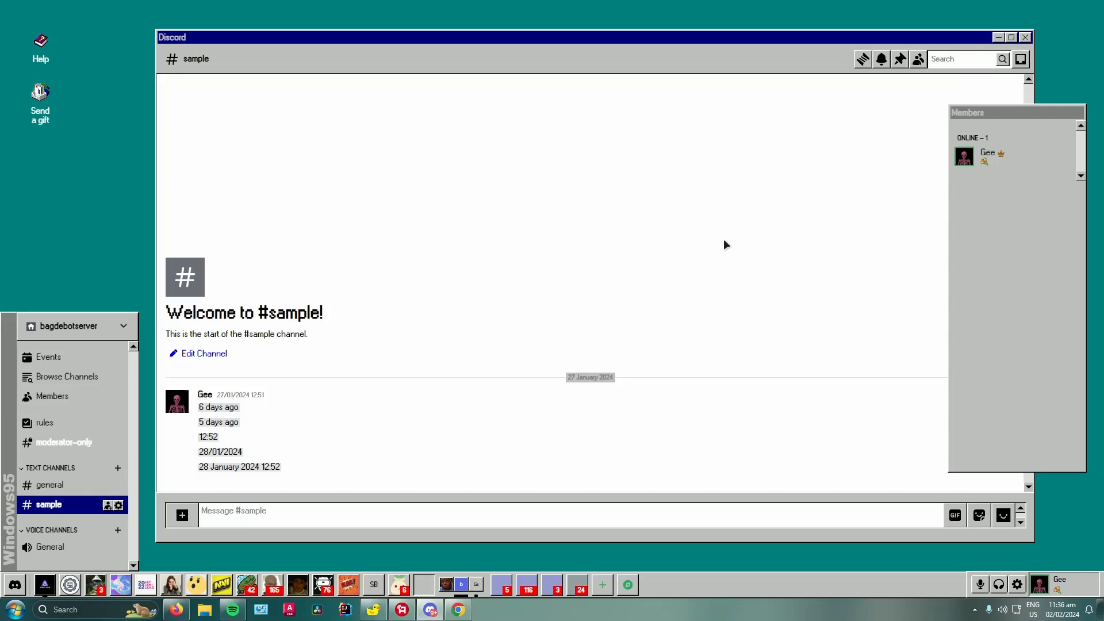
{"action": "mouse_move", "coordinate": [723, 246]}
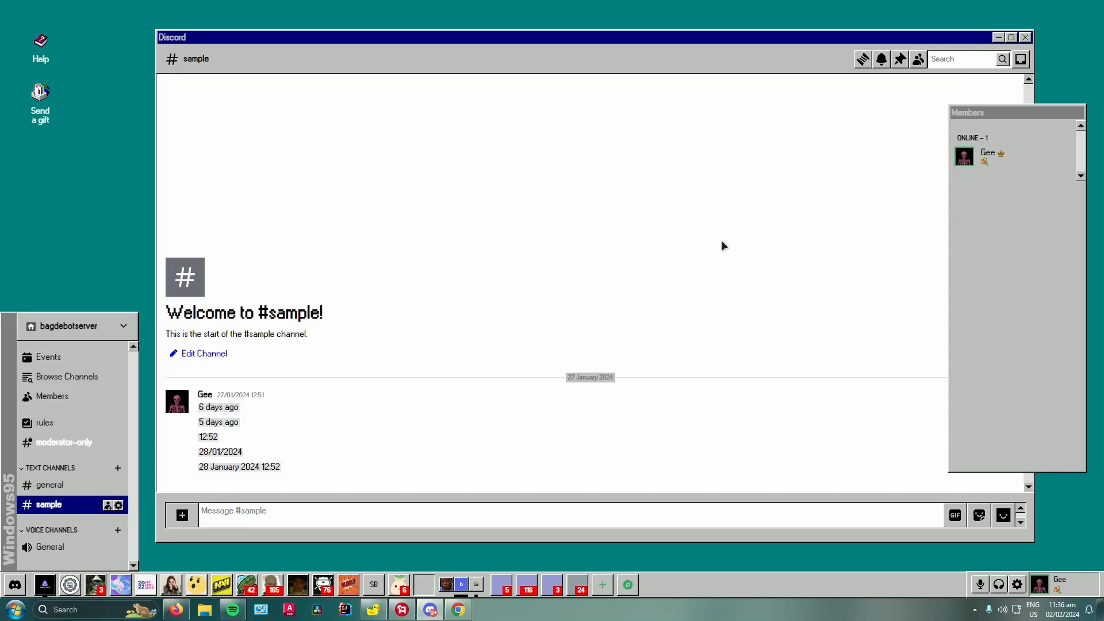